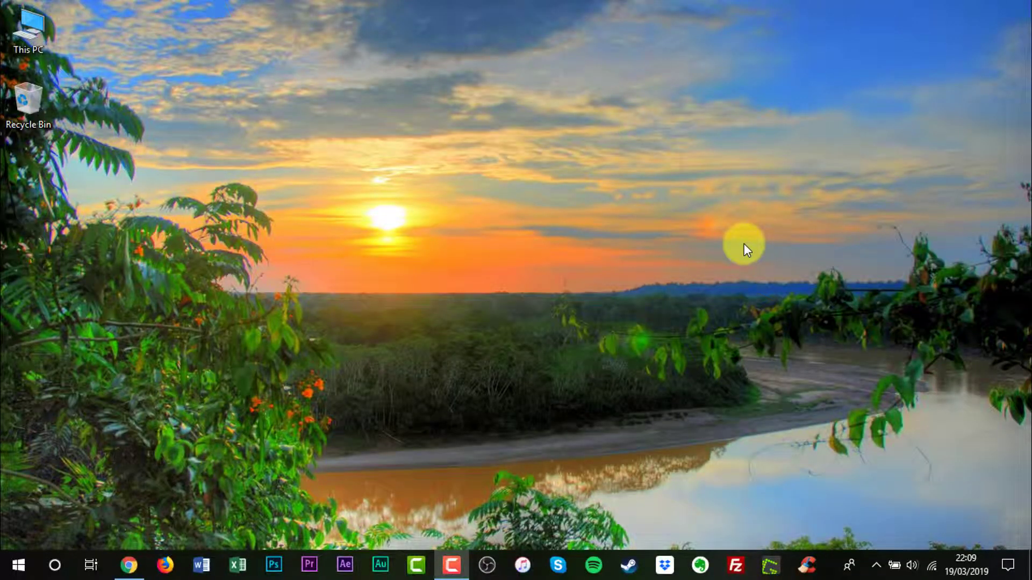
Launch Chrome from the taskbar, bringing up the Twitter home feed.
{"action": "left_click", "coordinate": [129, 566]}
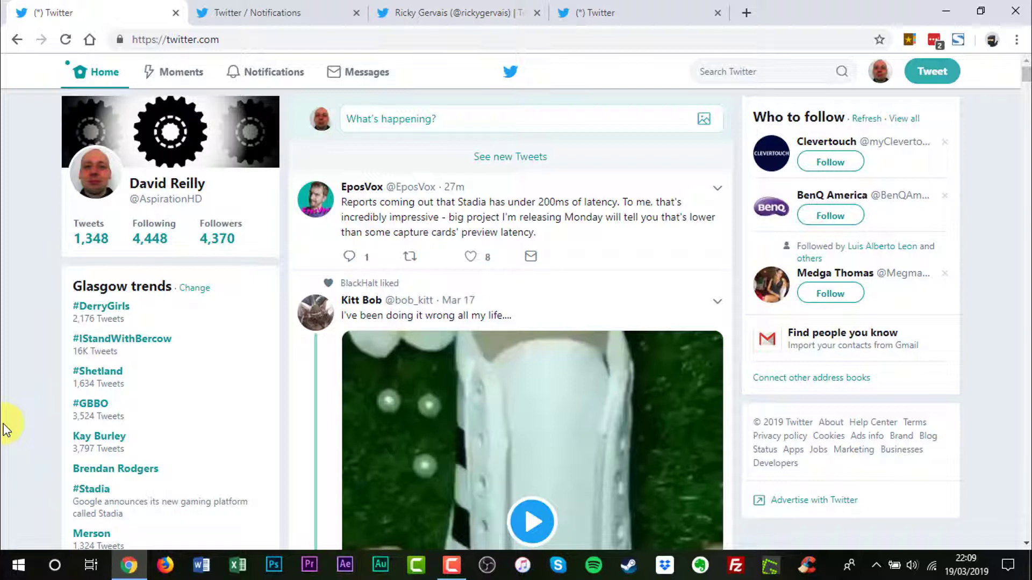
Switch between the Home and Notifications pages, ending on Notifications.
{"action": "left_click", "coordinate": [270, 13]}
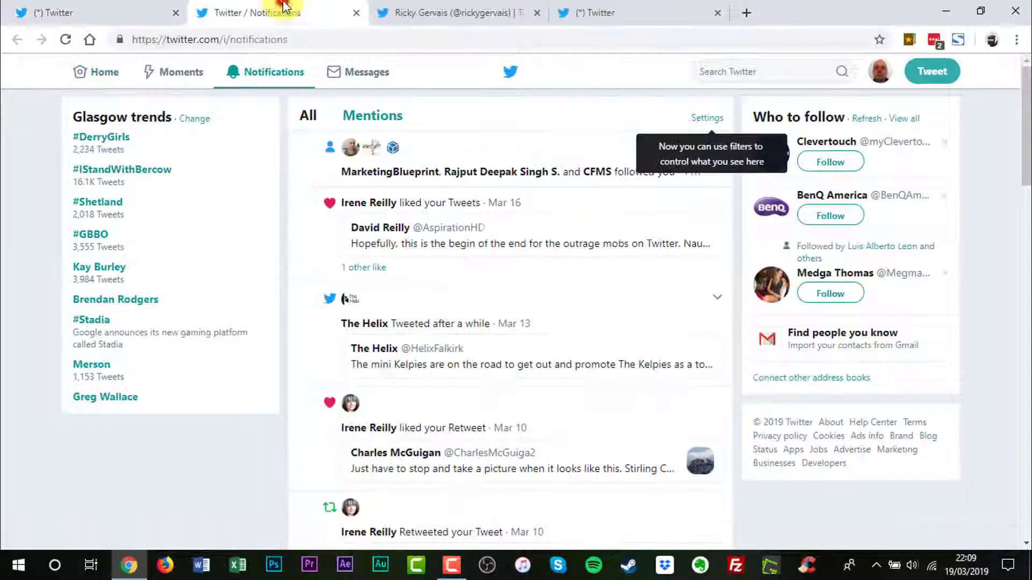
{"action": "left_click", "coordinate": [95, 72]}
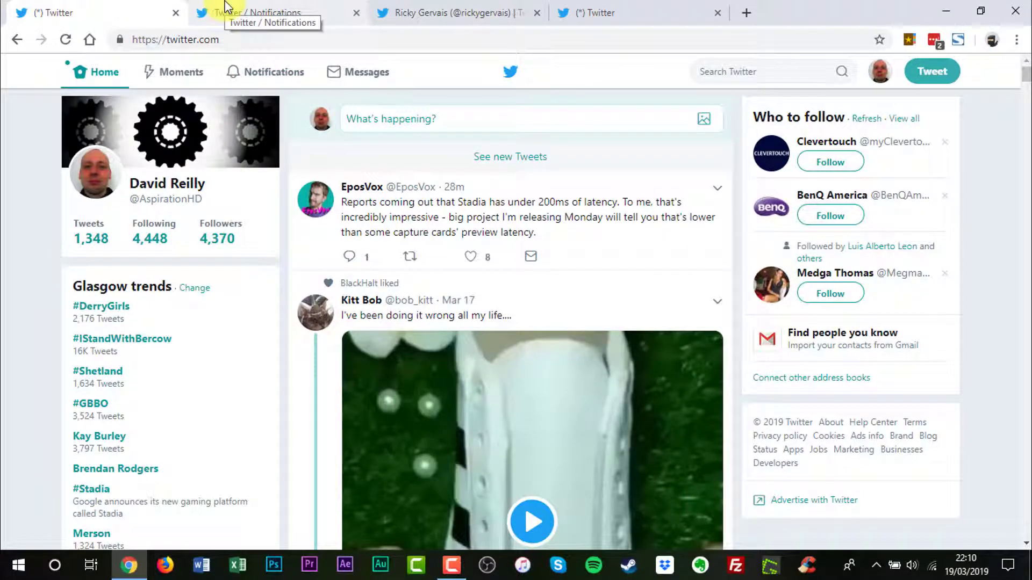
{"action": "left_click", "coordinate": [273, 12]}
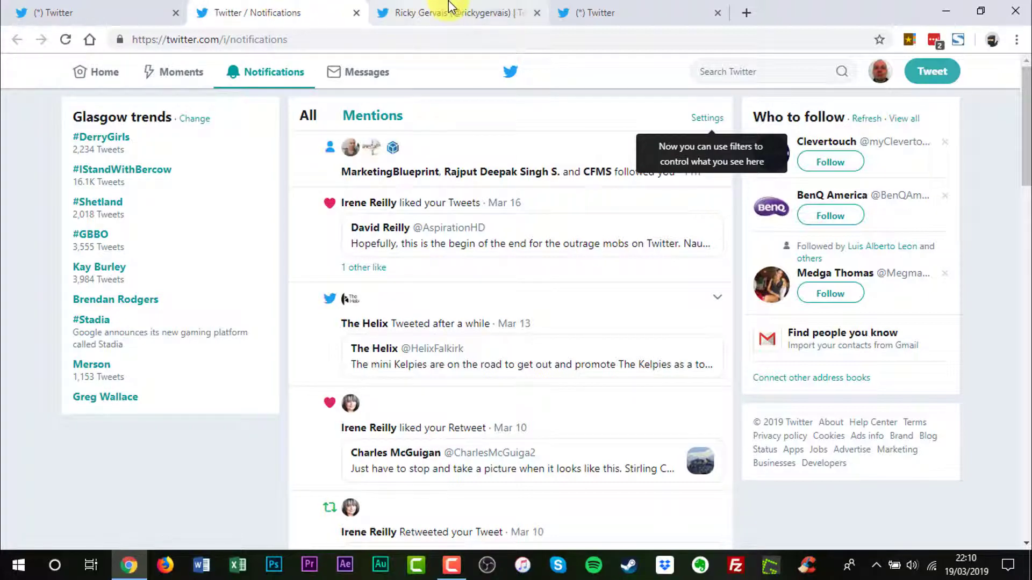
{"action": "mouse_move", "coordinate": [457, 13]}
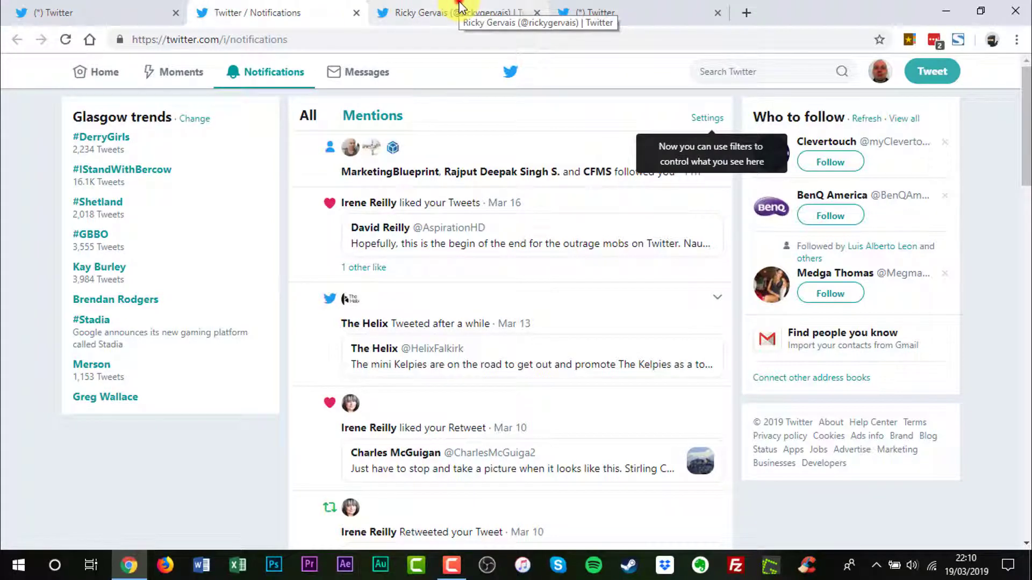
Unmute Ricky Gervais from his profile page via the speaker icon beside Following.
{"action": "left_click", "coordinate": [447, 13]}
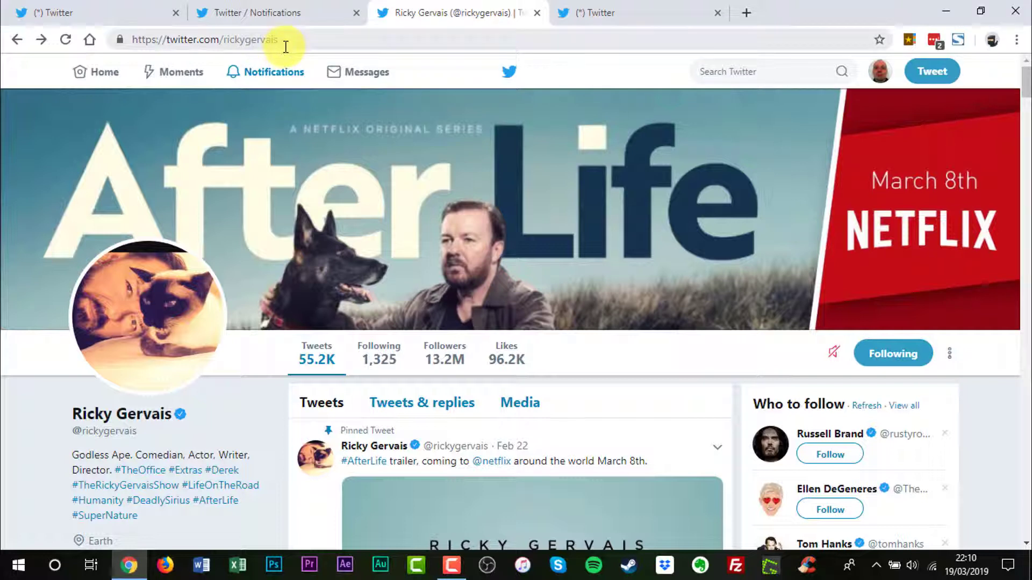
{"action": "mouse_move", "coordinate": [743, 348]}
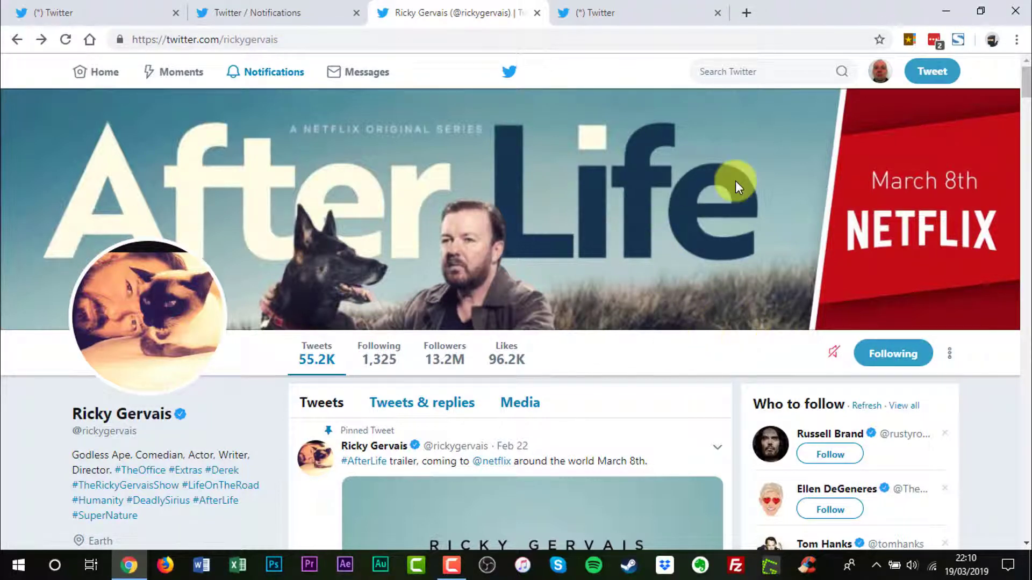
{"action": "mouse_move", "coordinate": [718, 361]}
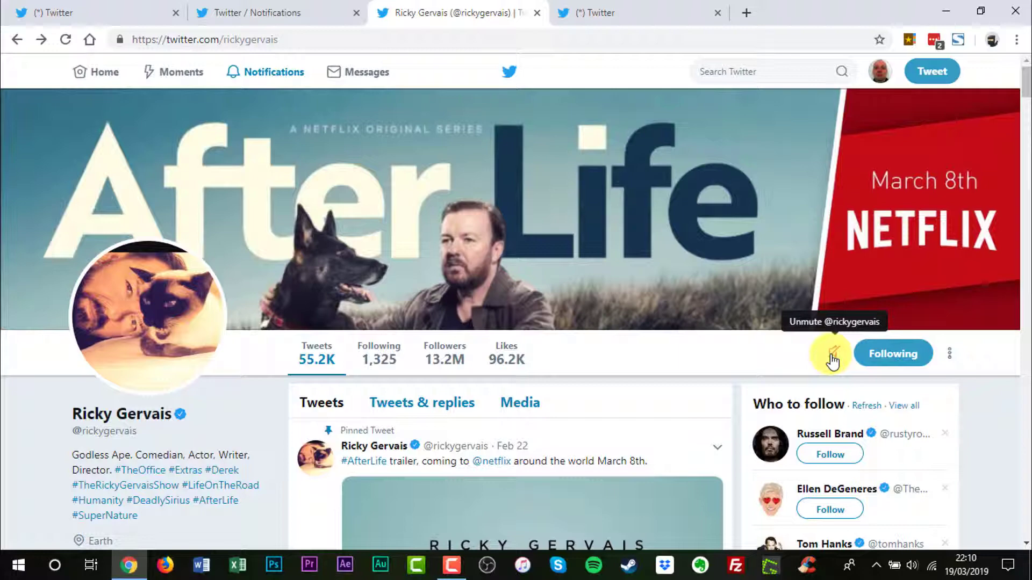
{"action": "left_click", "coordinate": [831, 354]}
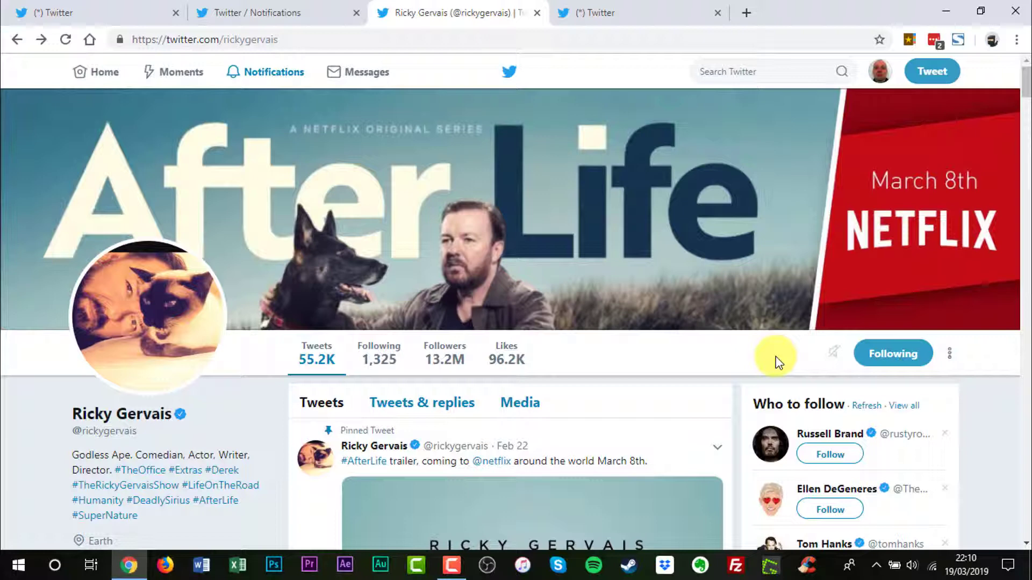
{"action": "mouse_move", "coordinate": [661, 36]}
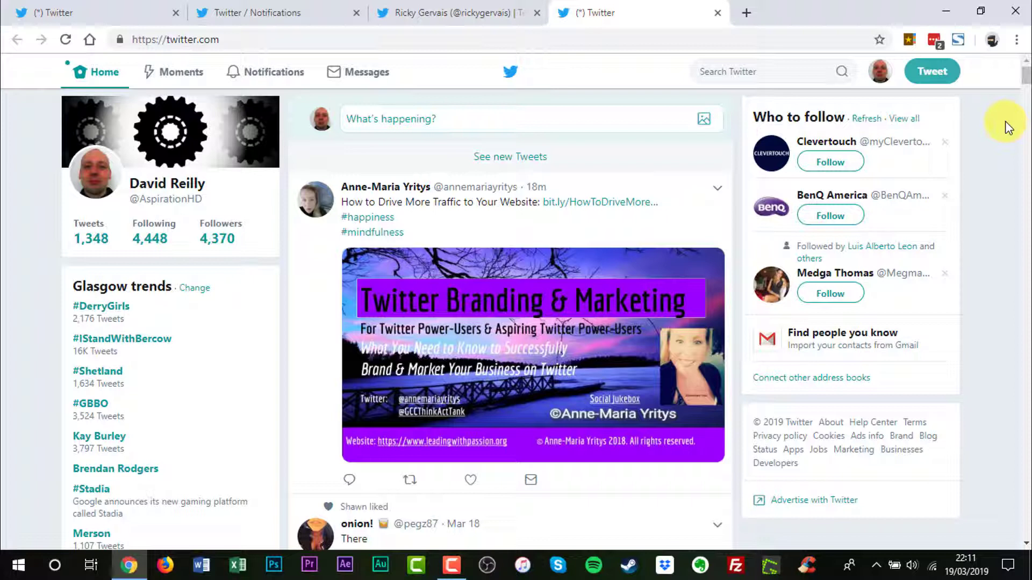
{"action": "mouse_move", "coordinate": [878, 71]}
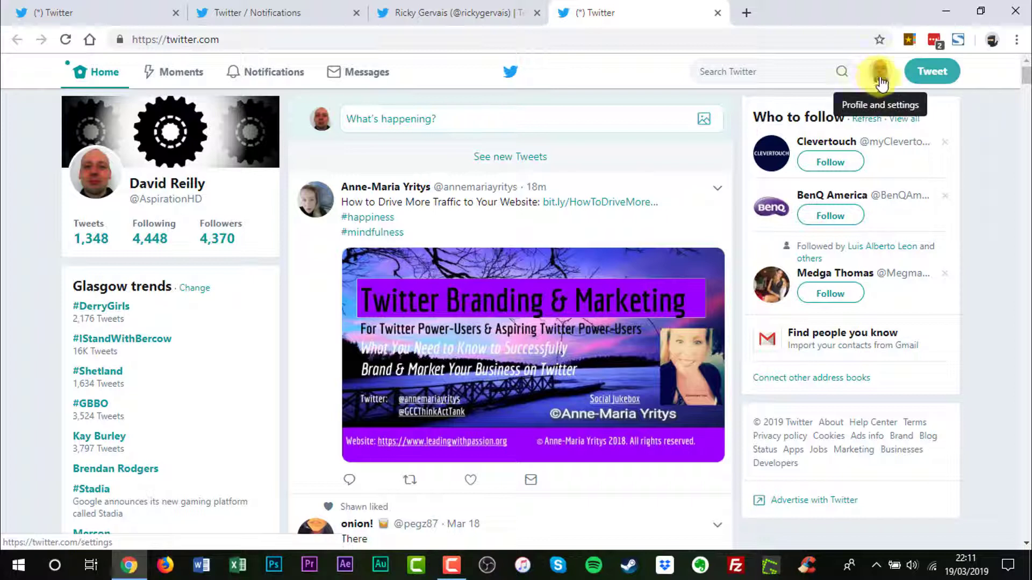
Go to 'Settings and privacy' from the profile picture menu.
{"action": "left_click", "coordinate": [879, 71]}
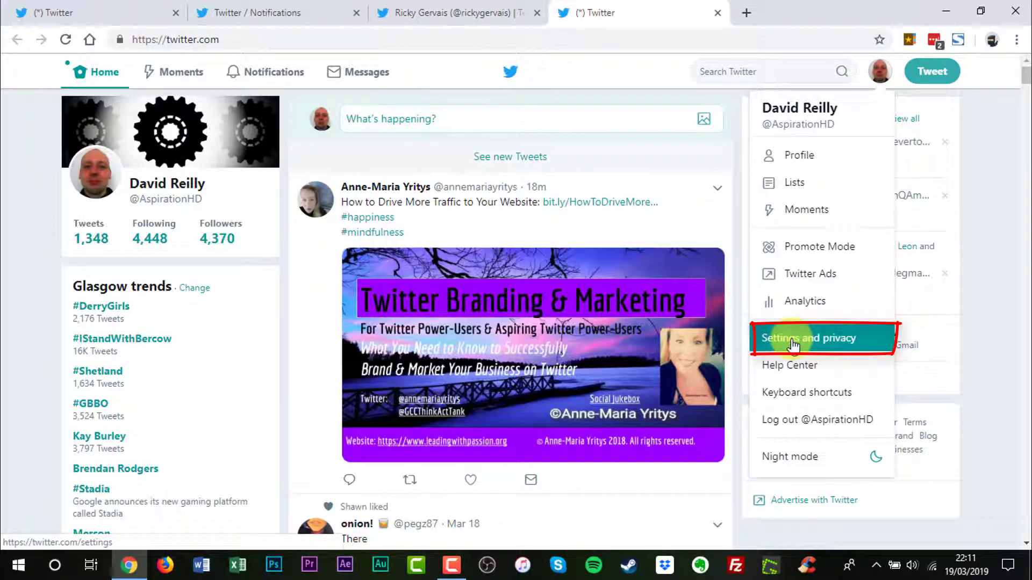
{"action": "left_click", "coordinate": [808, 339]}
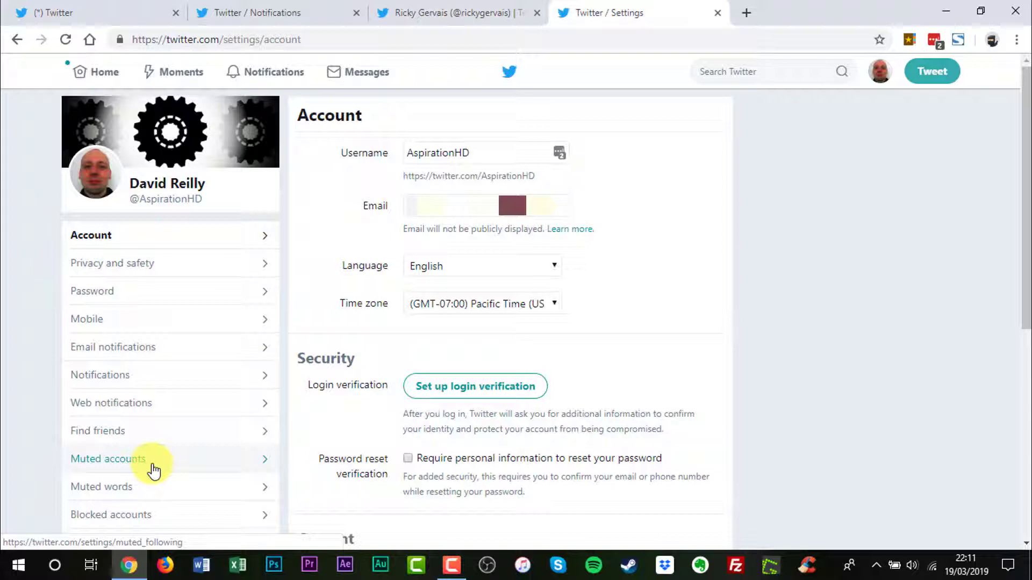
{"action": "left_click", "coordinate": [107, 459]}
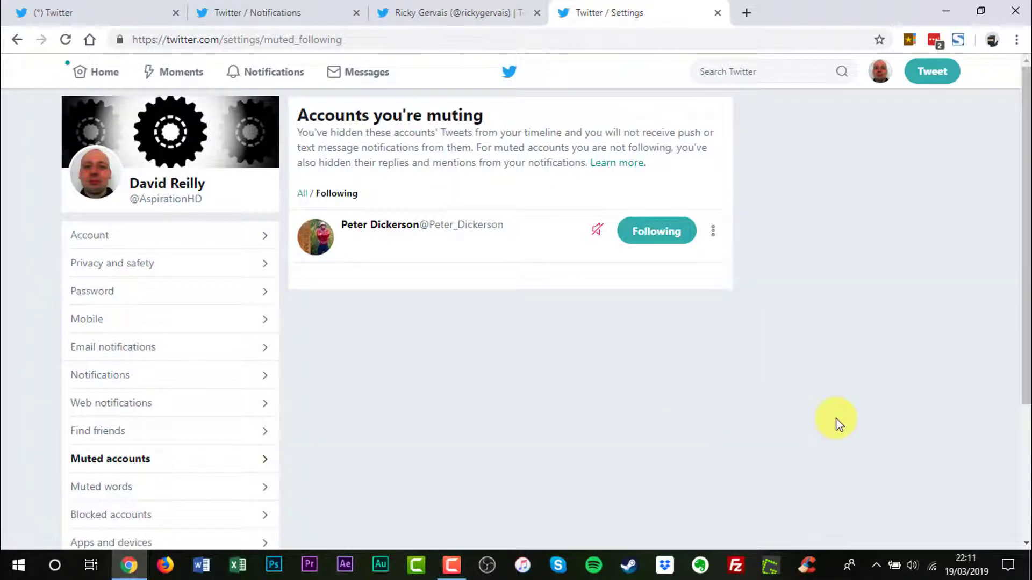
{"action": "mouse_move", "coordinate": [835, 424]}
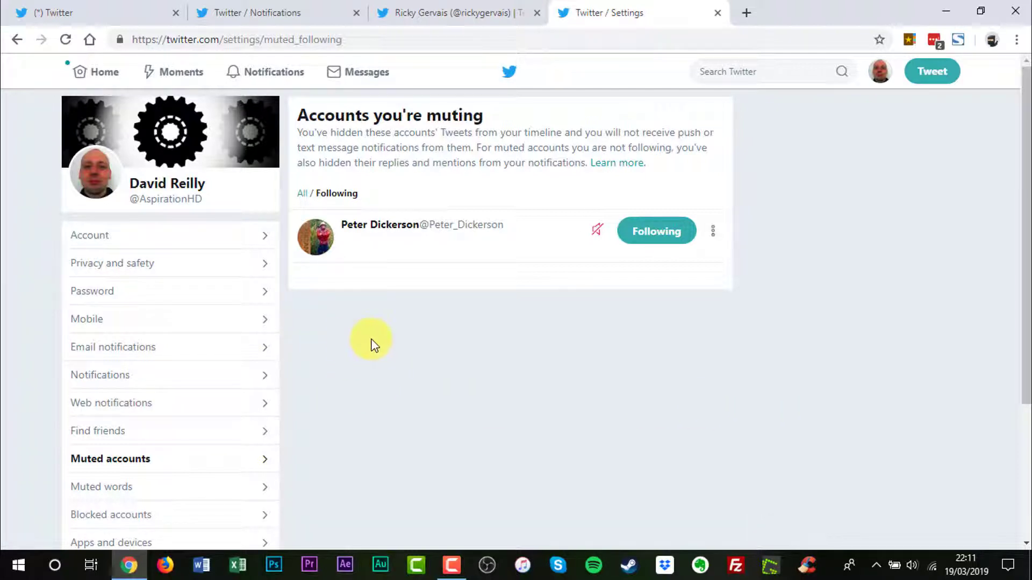
{"action": "mouse_move", "coordinate": [795, 322]}
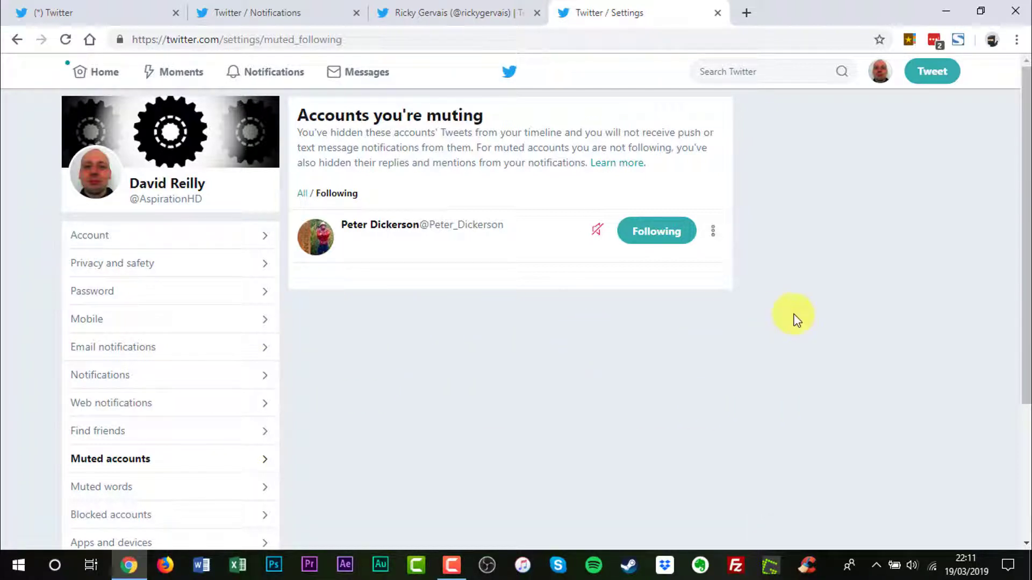
{"action": "mouse_move", "coordinate": [570, 341]}
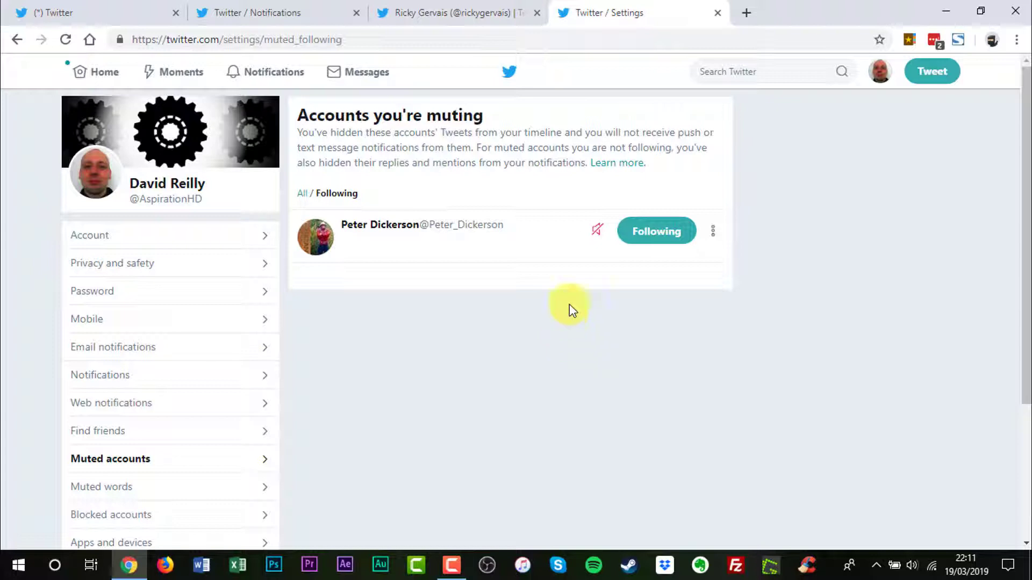
{"action": "mouse_move", "coordinate": [597, 231]}
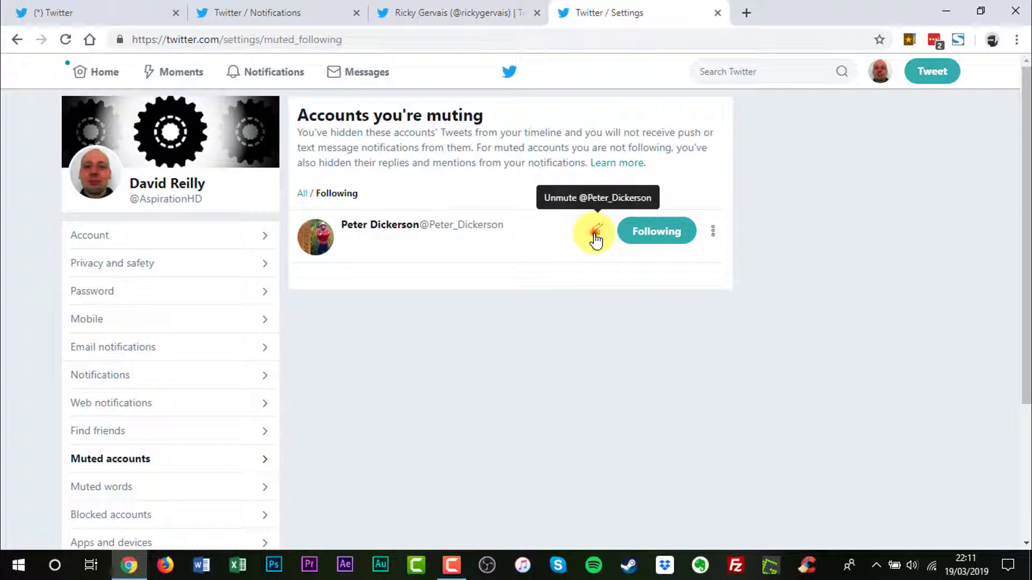
{"action": "left_click", "coordinate": [593, 233]}
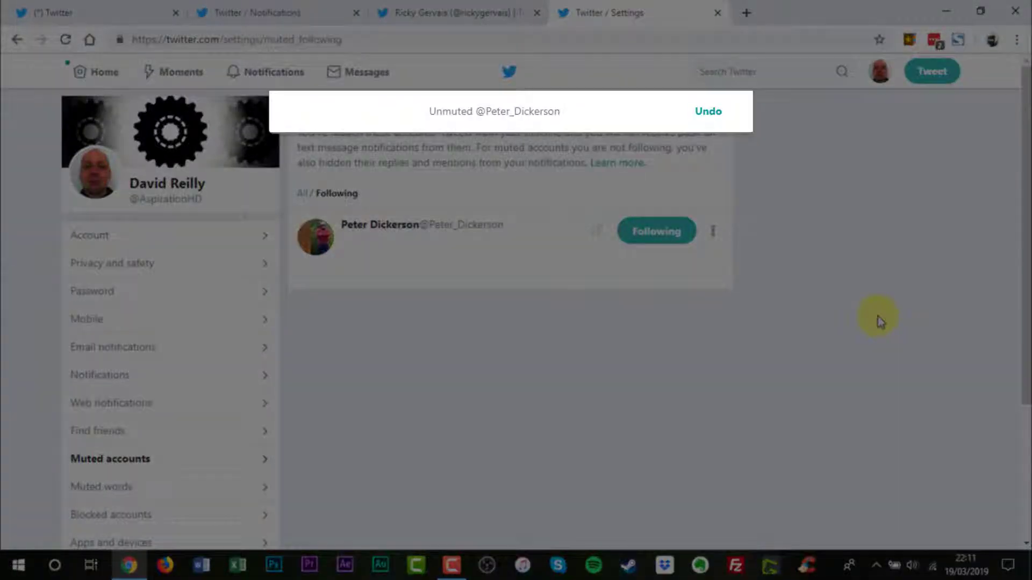